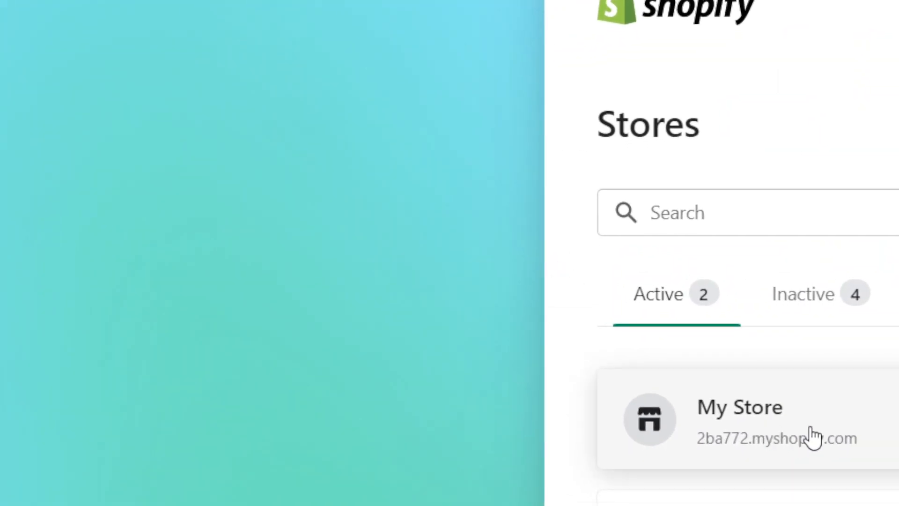
Step: Enter the My Store admin and go to its Online Store themes page
click(739, 423)
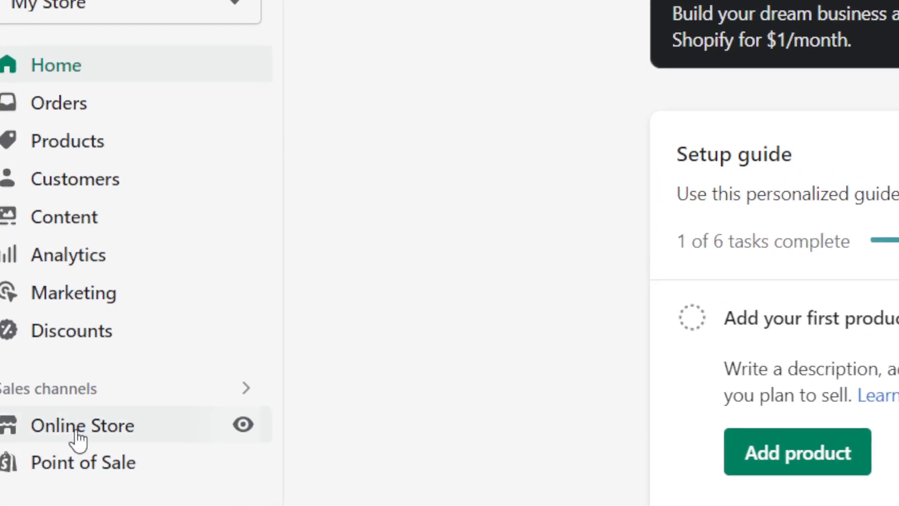
click(83, 425)
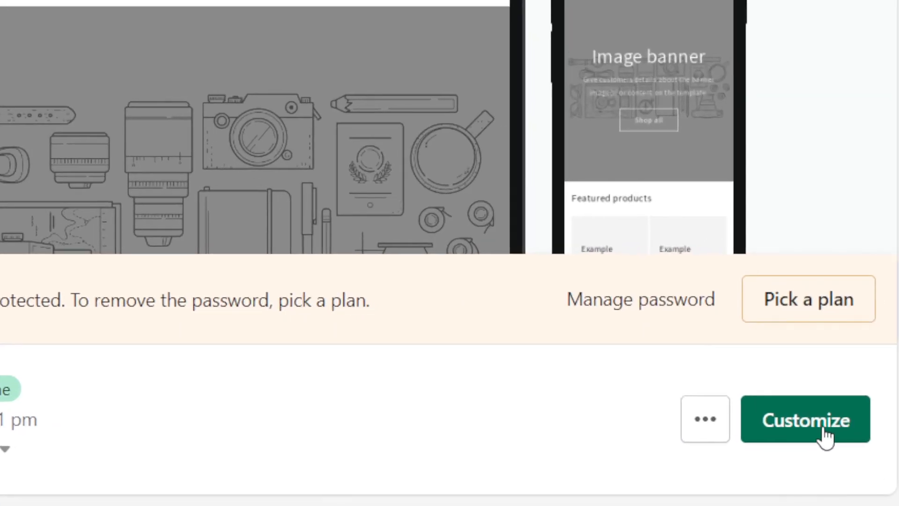
Step: Customize the Dawn theme and expand the Social media fields under Theme settings
click(807, 420)
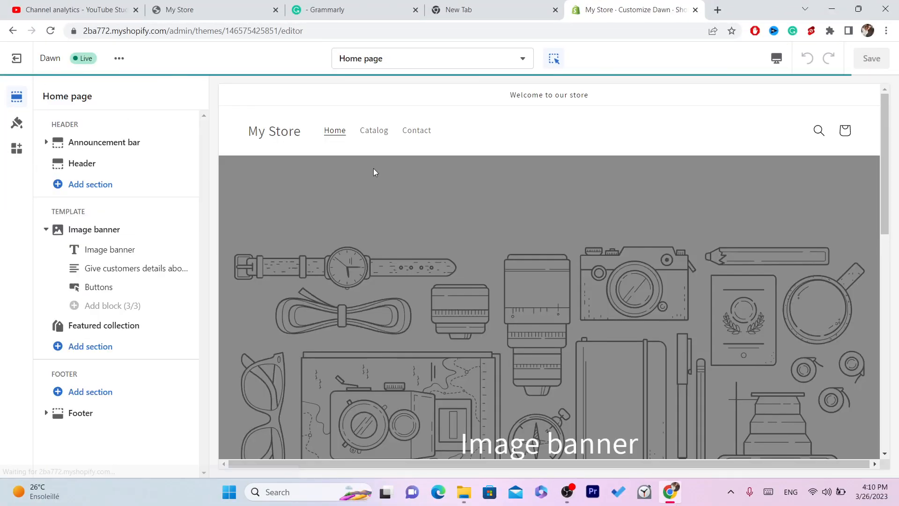
mouse_move(16, 124)
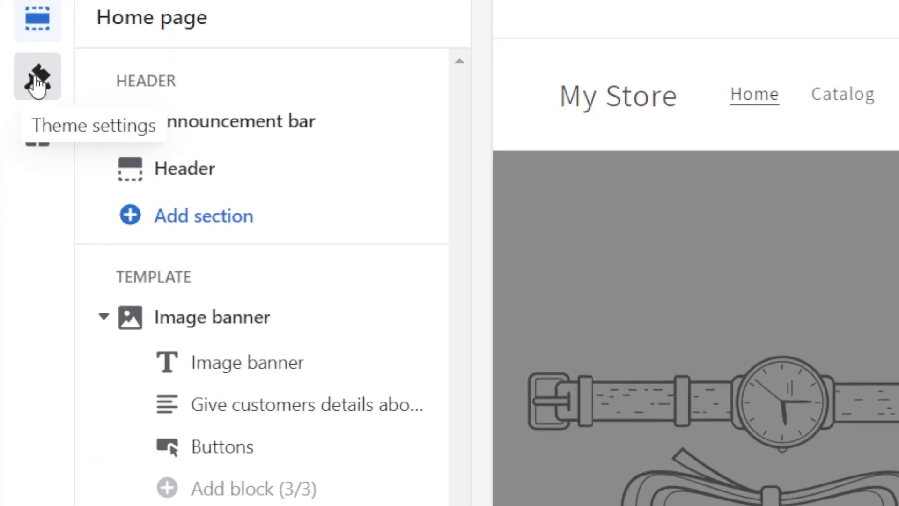
click(34, 77)
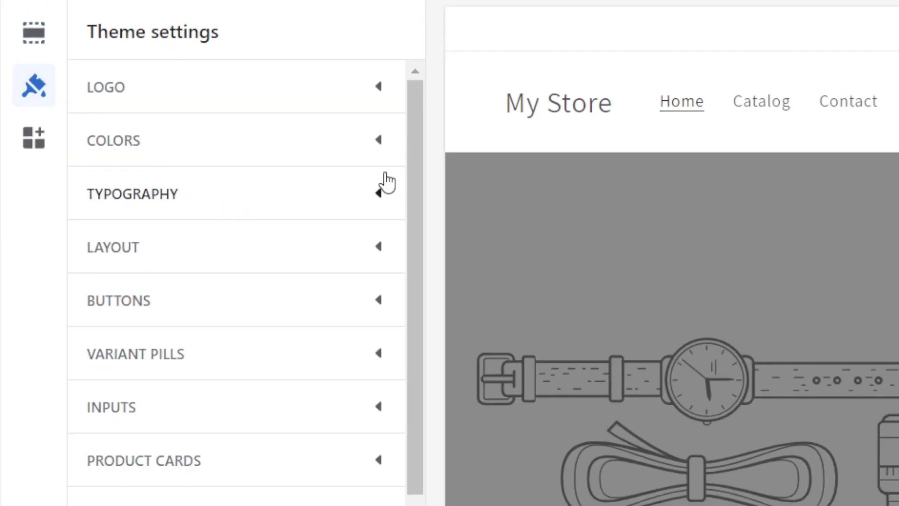
scroll(down, 3)
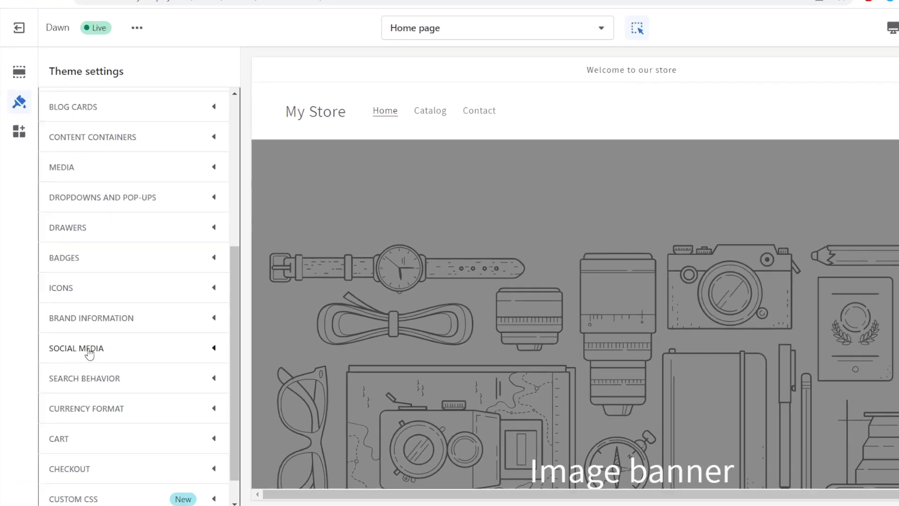
click(76, 348)
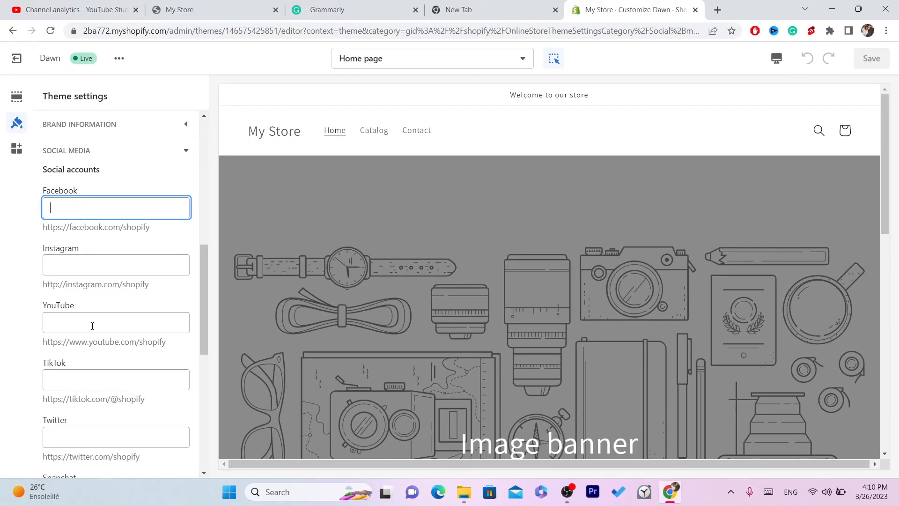
click(116, 379)
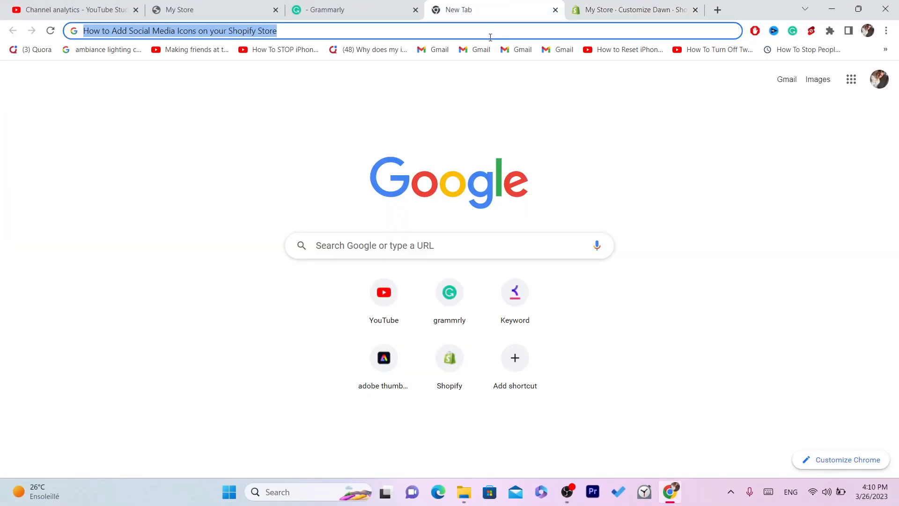
Step: Visit facebook.com, go to the own profile and select its URL for copying
text(facebook.com)
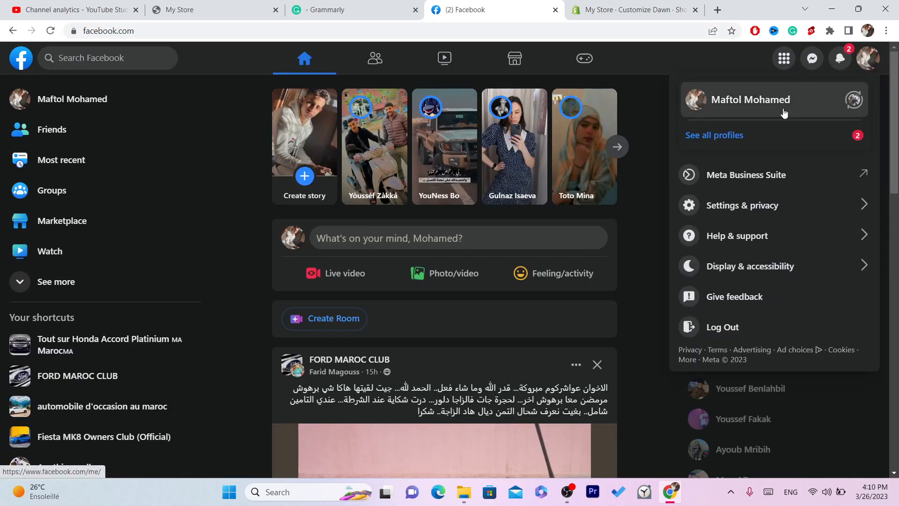
click(751, 100)
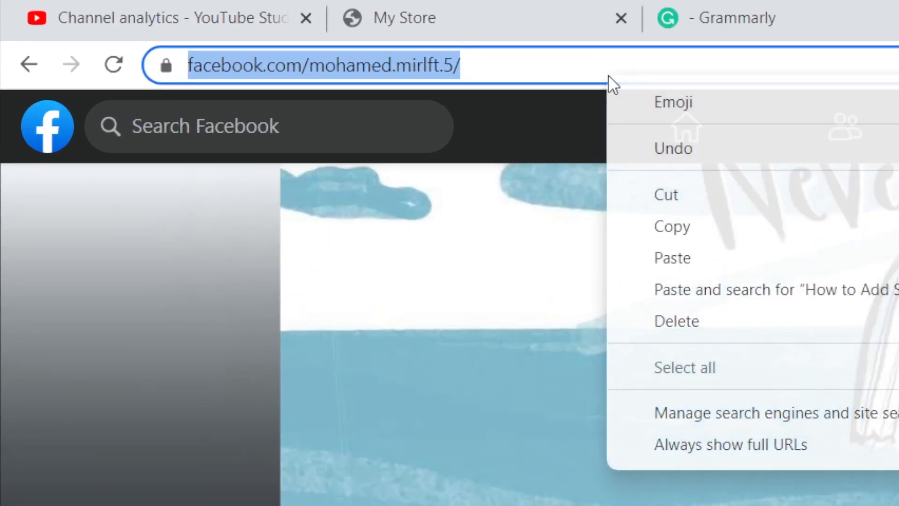
click(454, 73)
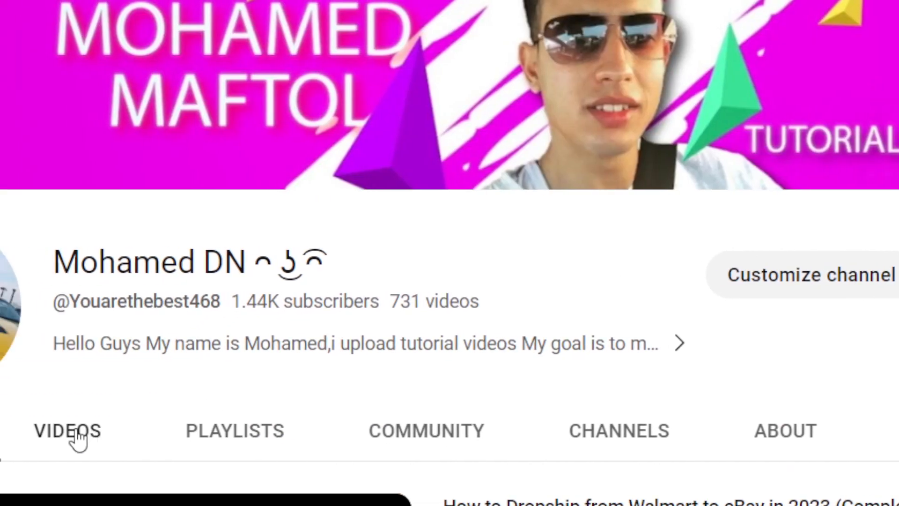
Step: Copy the YouTube channel URL via the right-click menu
right_click(47, 130)
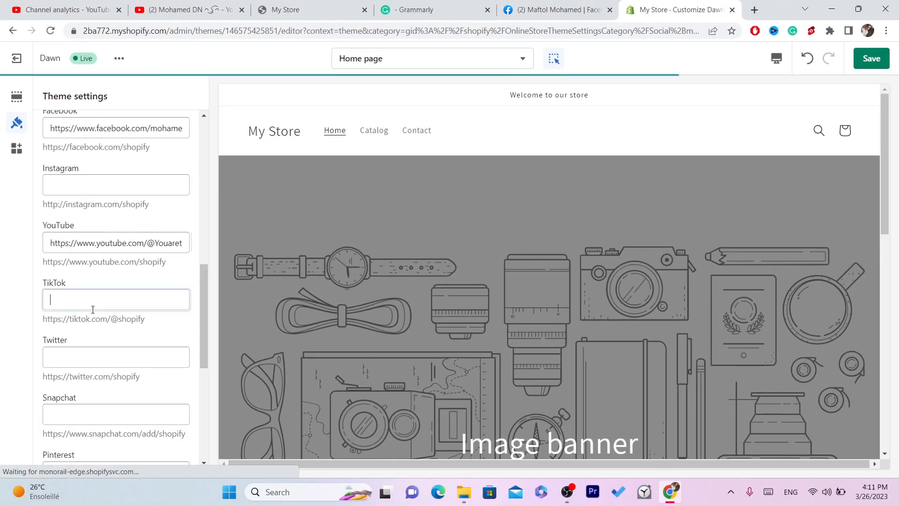
Step: Review the remaining social fields and save the theme with the Facebook and YouTube links
click(116, 357)
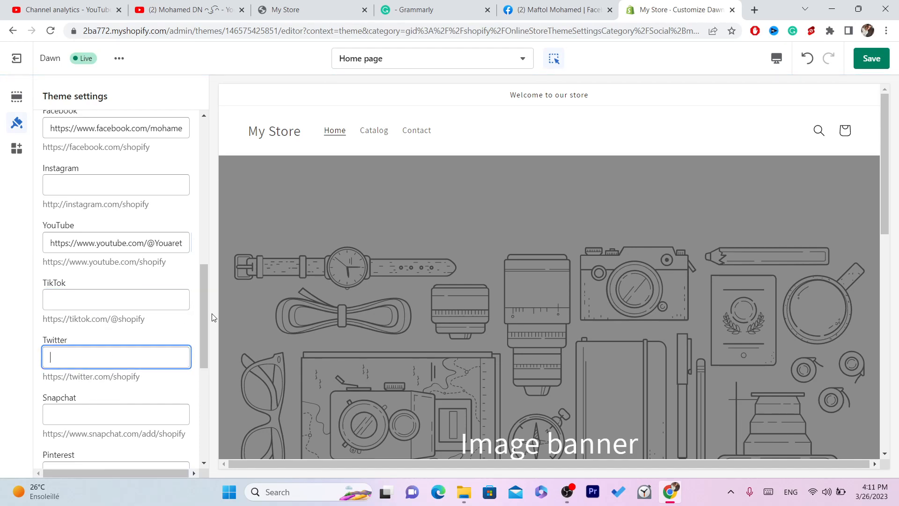
scroll(down, 3)
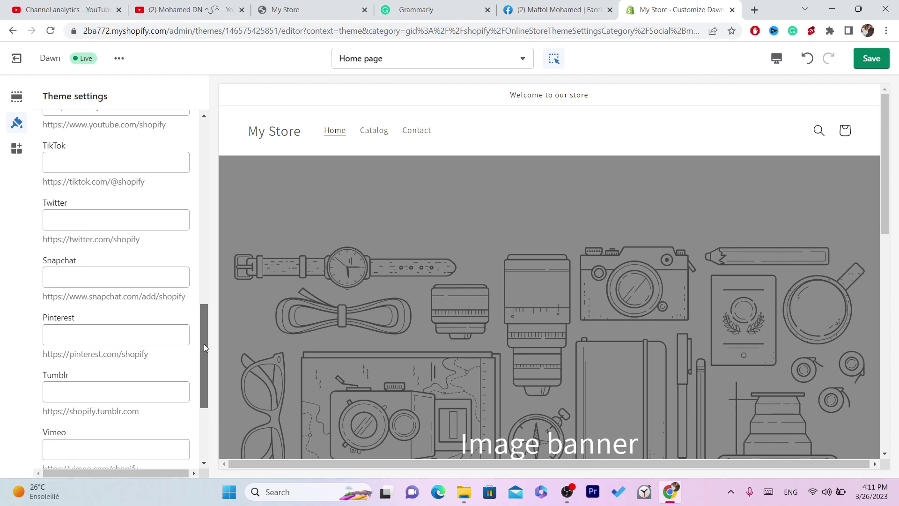
scroll(down, 3)
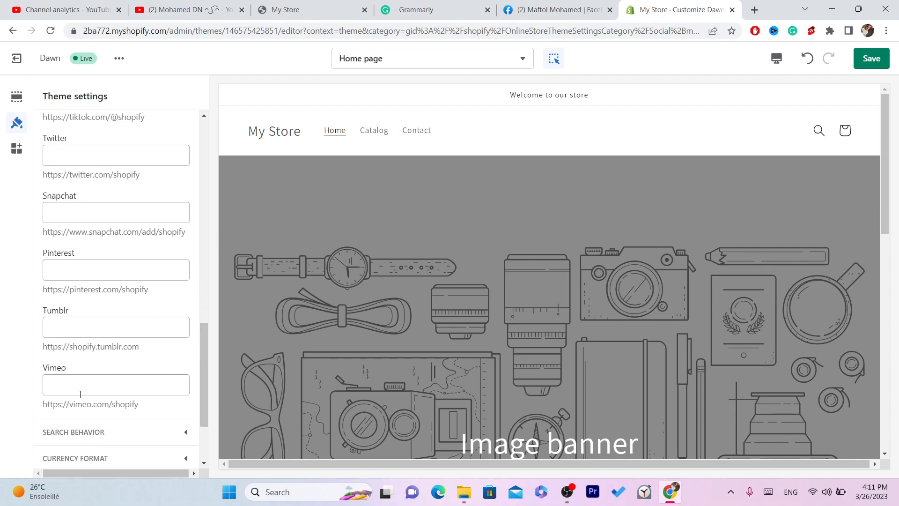
mouse_move(213, 350)
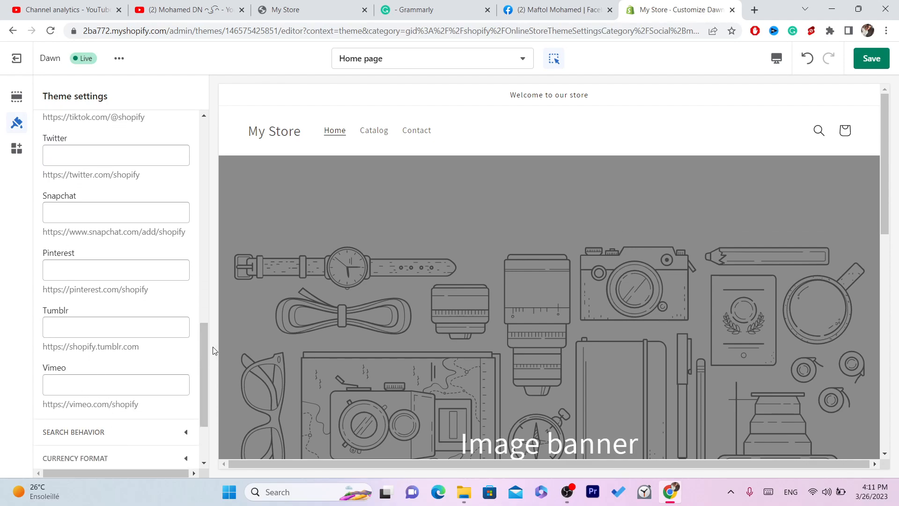
scroll(down, 3)
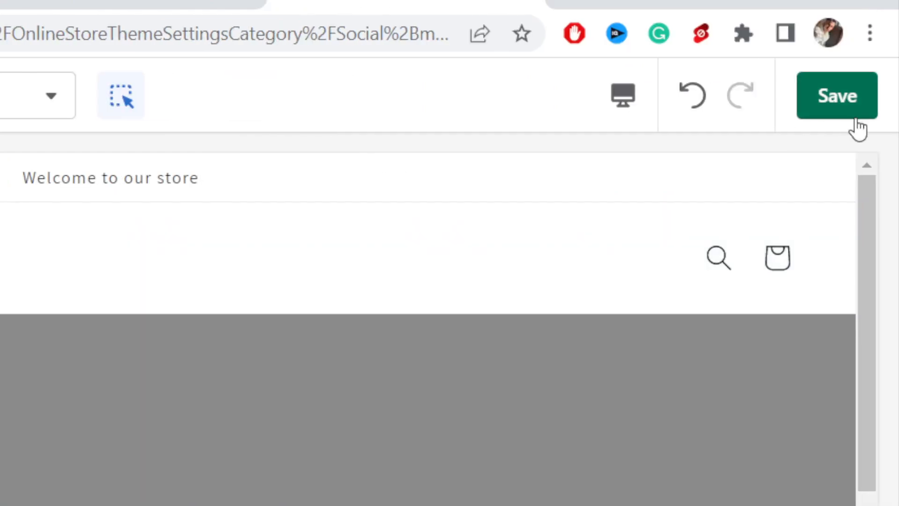
click(837, 96)
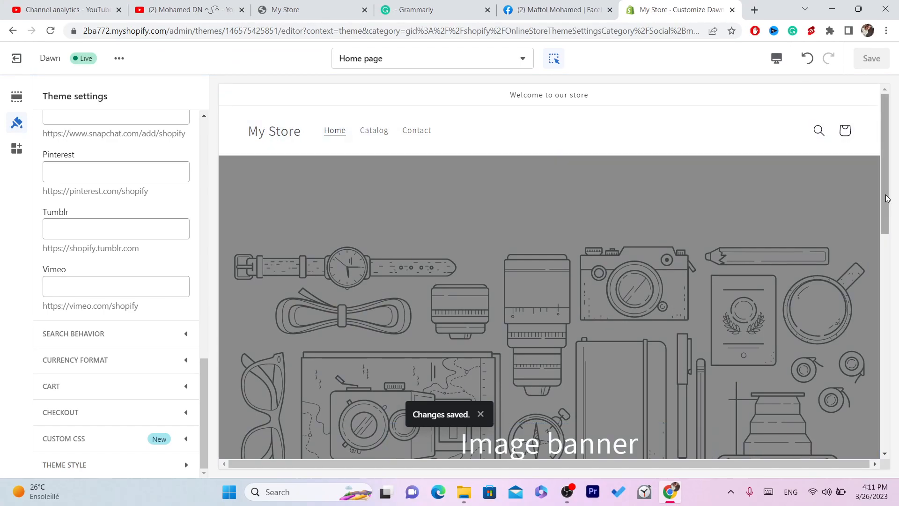
Step: Select the footer in the store preview and follow its new Facebook icon
scroll(down, 3)
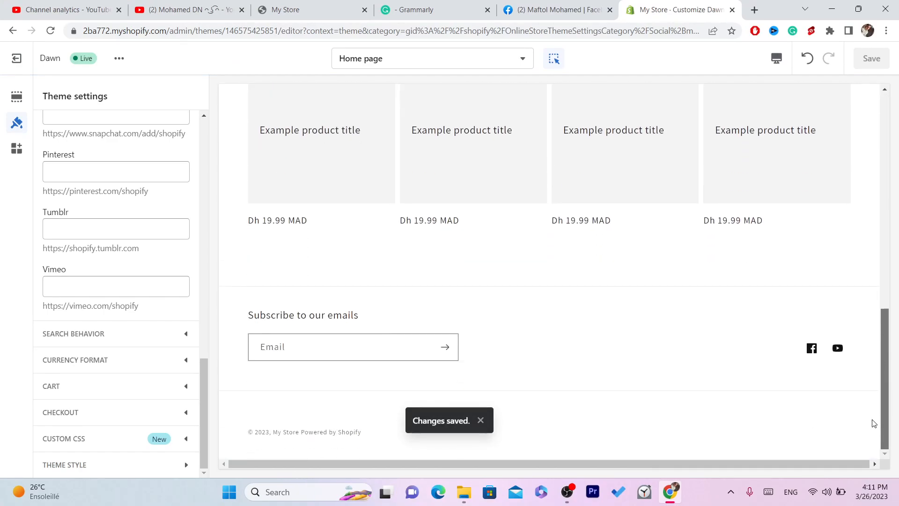
click(480, 419)
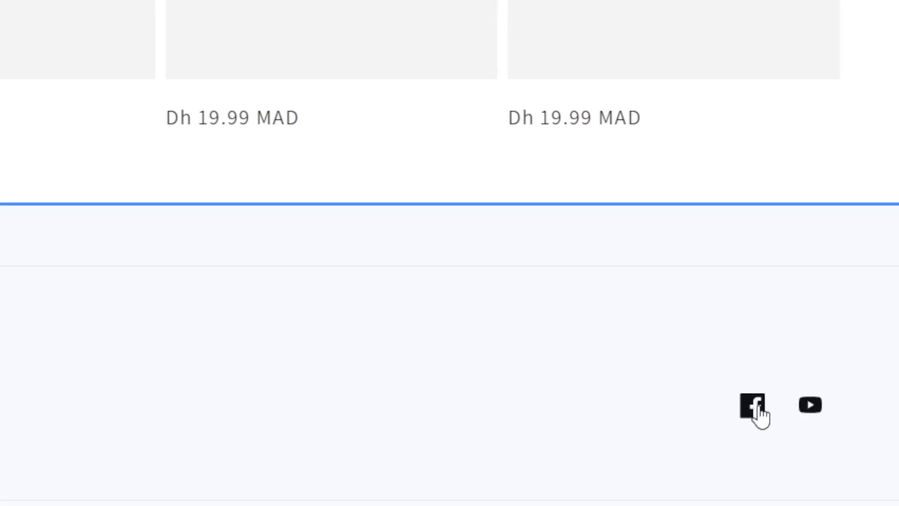
click(752, 405)
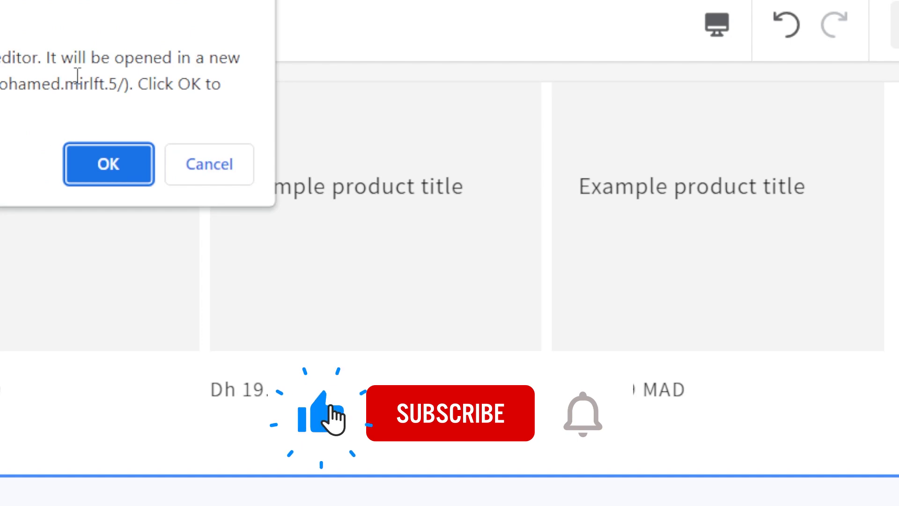
Step: Trigger the confirmation prompt for opening the footer's Facebook link in a new tab
click(450, 414)
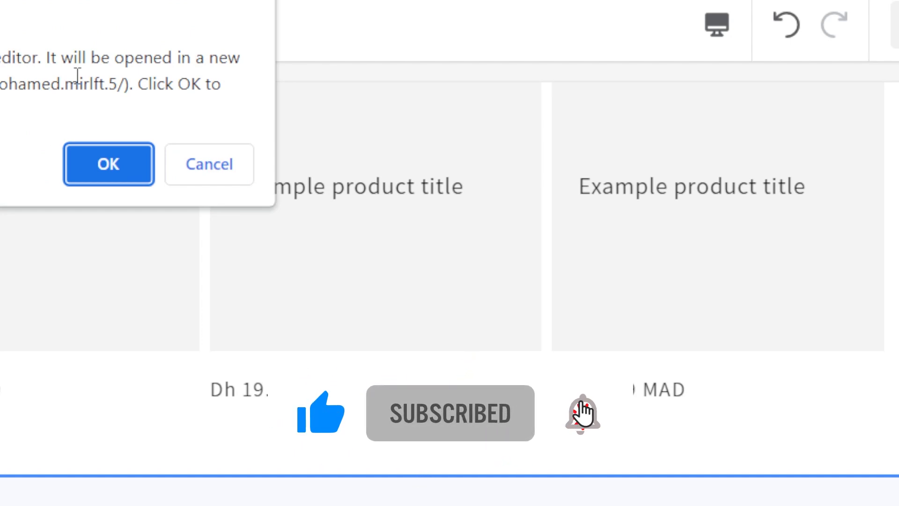